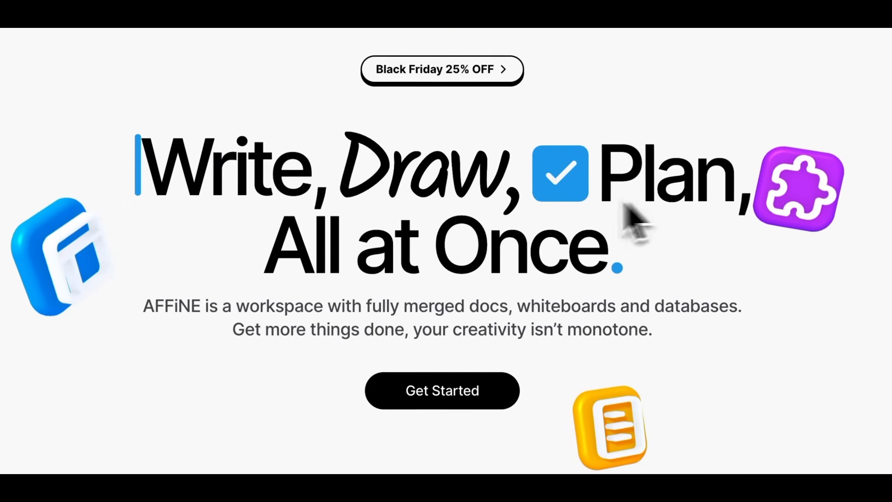
pyautogui.moveTo(392, 341)
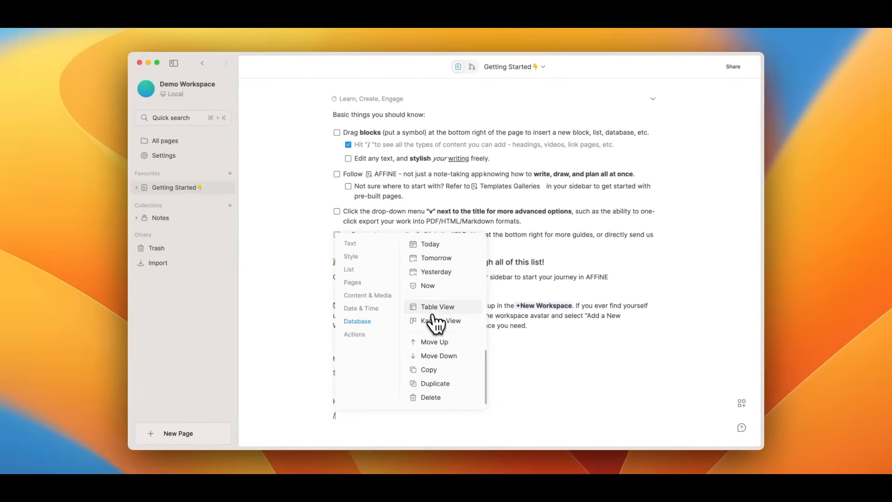
# Insert a table database into the Getting Started page and add a task record
pyautogui.click(438, 306)
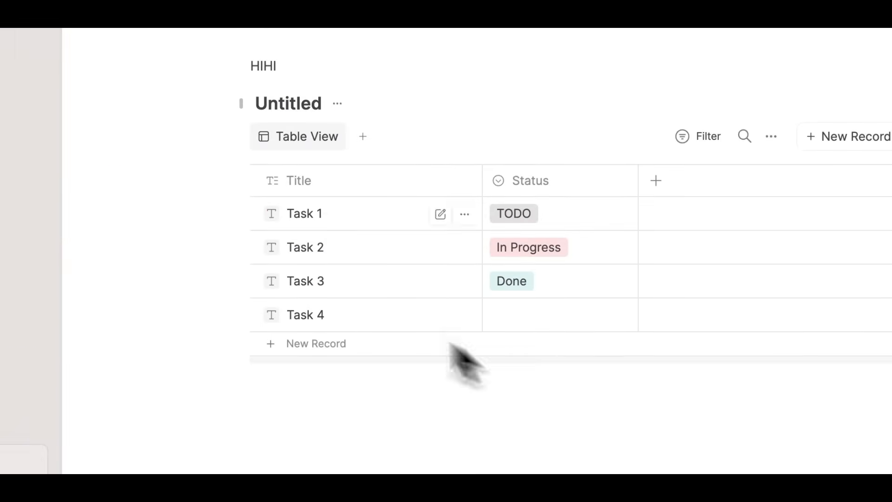
pyautogui.click(513, 213)
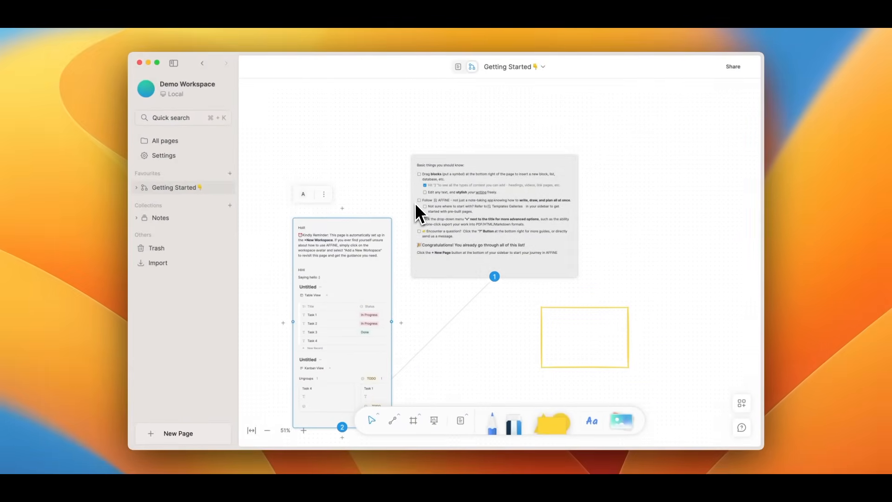
# Select the Getting Started checklist note on the whiteboard
pyautogui.click(303, 430)
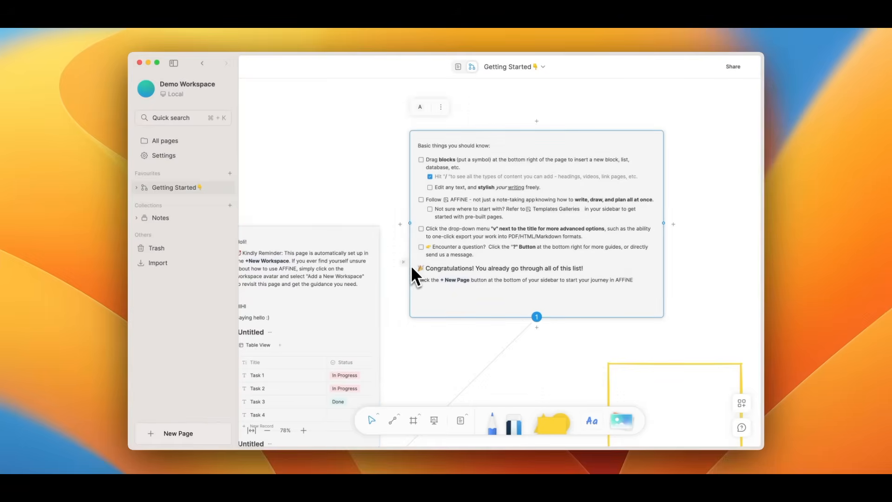
pyautogui.moveTo(410, 246)
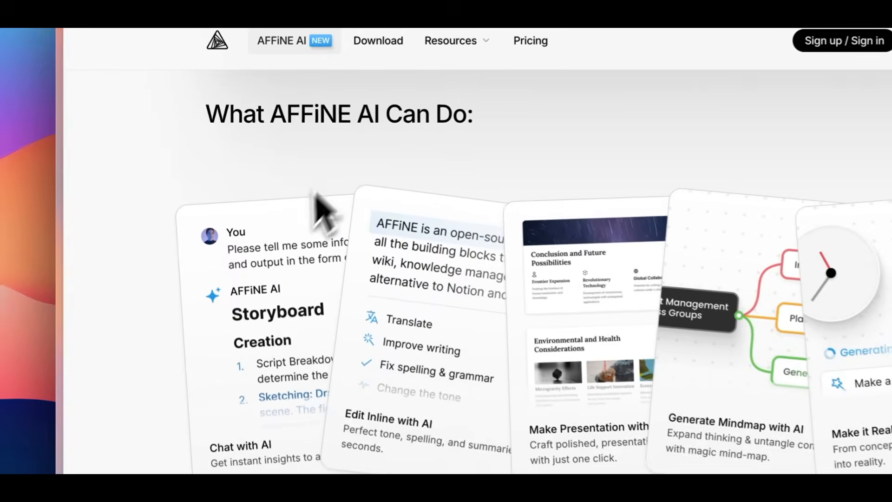
pyautogui.scroll(-3)
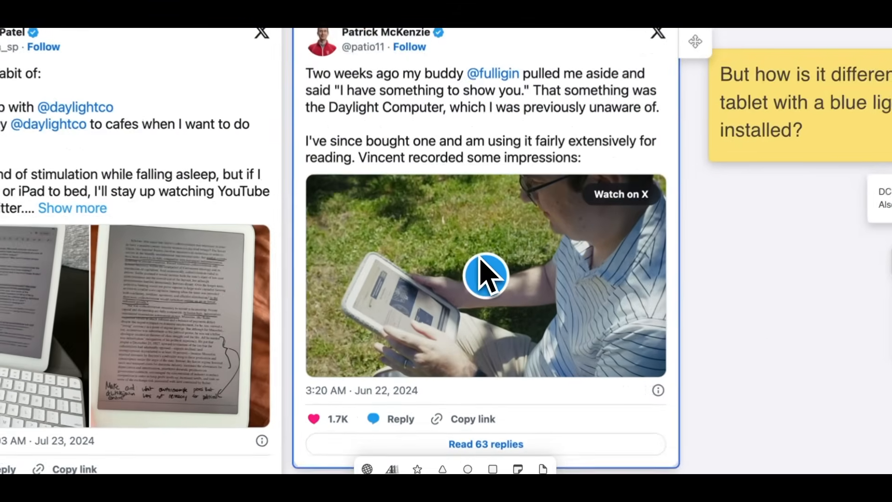
# Play the embedded tweet video and pick passages from the Daylight Computer article
pyautogui.click(484, 276)
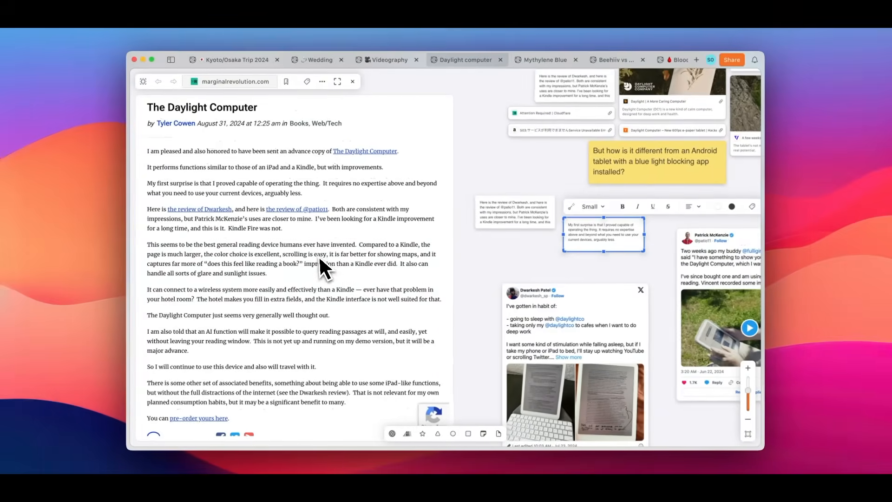
pyautogui.click(231, 60)
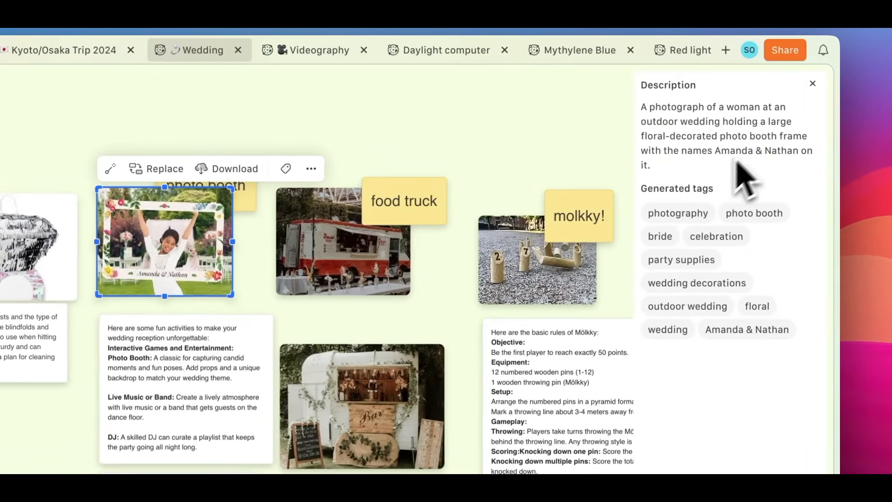
pyautogui.click(341, 238)
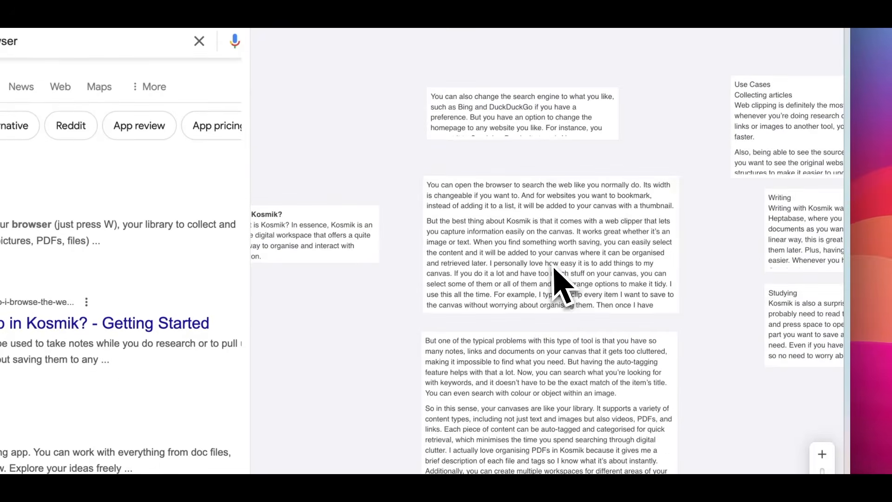
# Select a canvas text note, then open the Notion link from its card
pyautogui.click(549, 267)
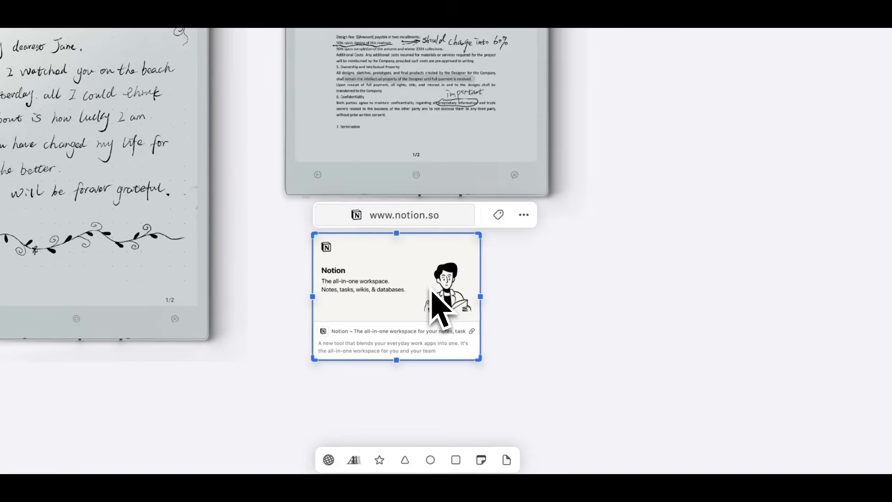
pyautogui.moveTo(432, 344)
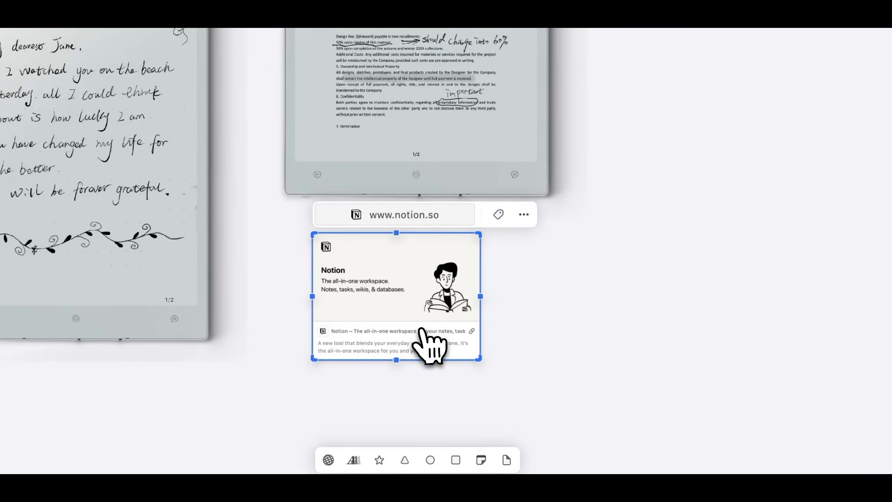
pyautogui.click(396, 279)
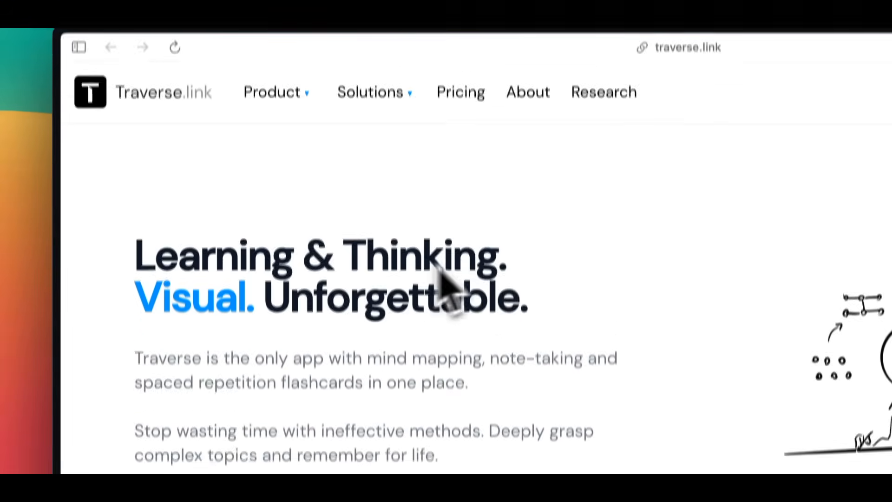
# Make a cloze flashcard from the Sleep apnea sentence, hiding 'high blood pressure'
pyautogui.scroll(-3)
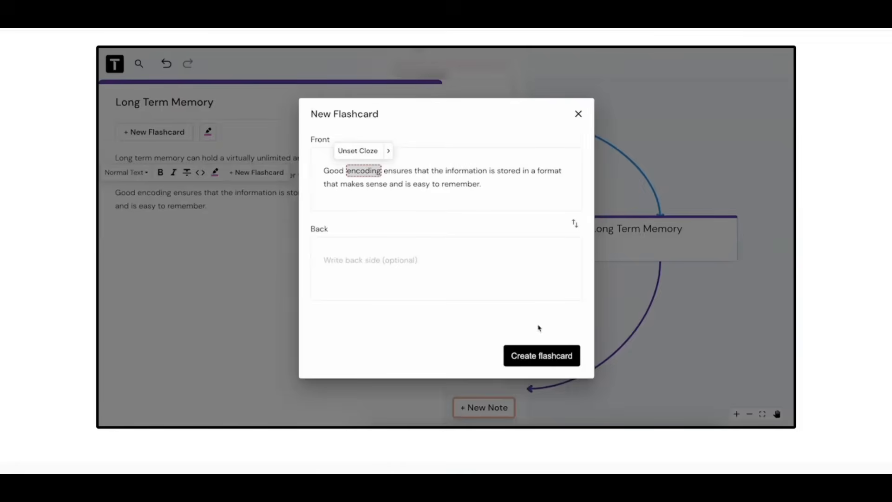
pyautogui.click(541, 355)
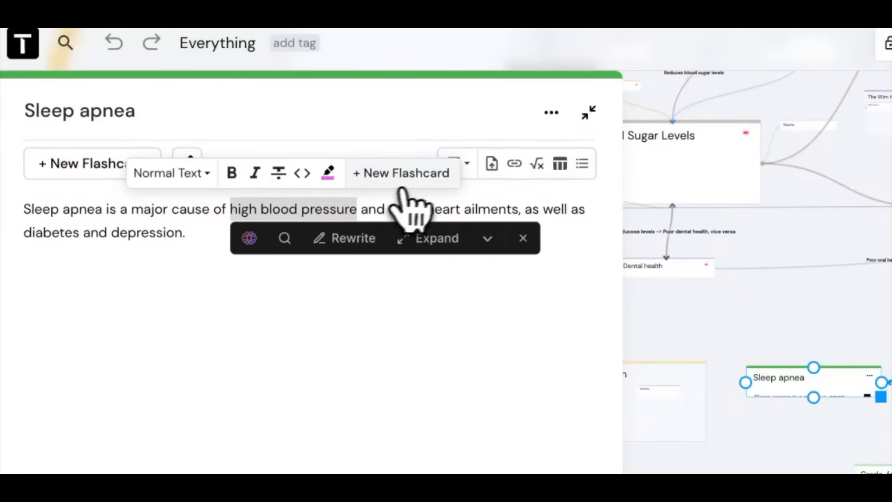
pyautogui.click(401, 173)
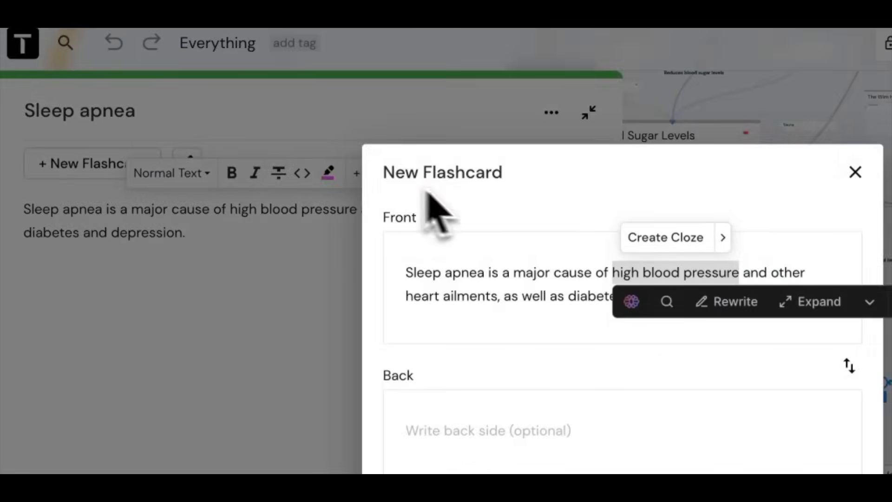
pyautogui.click(664, 237)
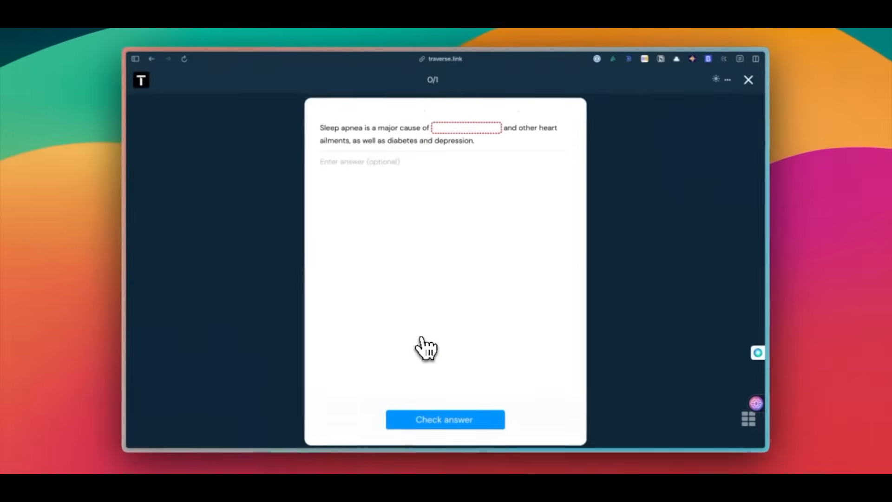